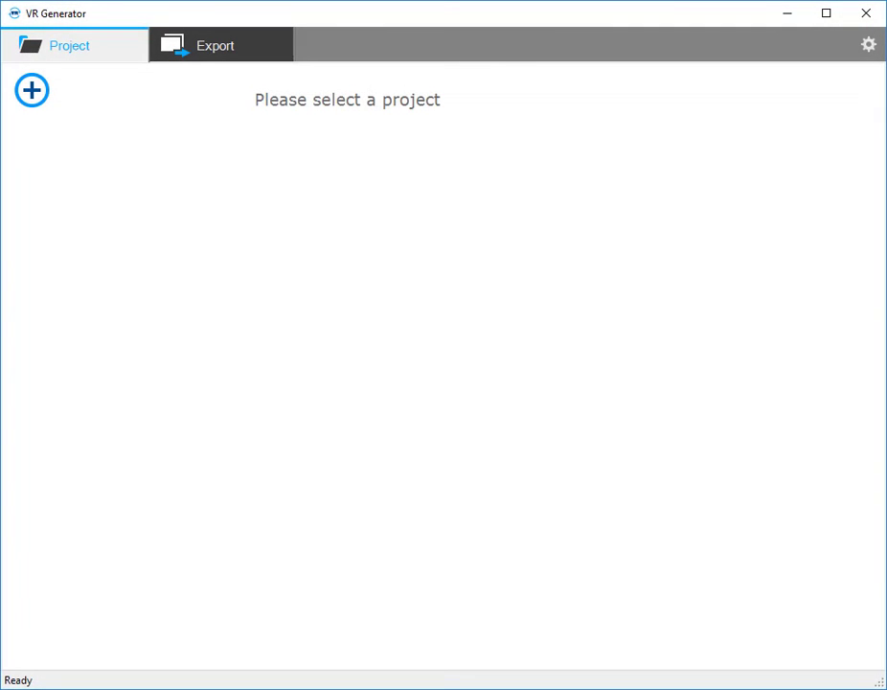
{"action": "mouse_move", "coordinate": [475, 353]}
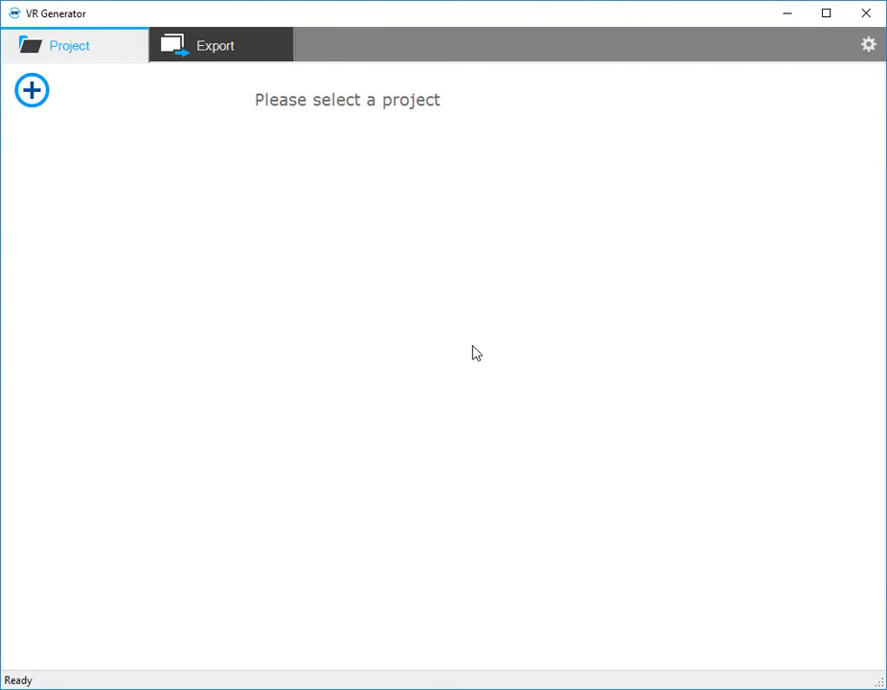
{"action": "mouse_move", "coordinate": [146, 186]}
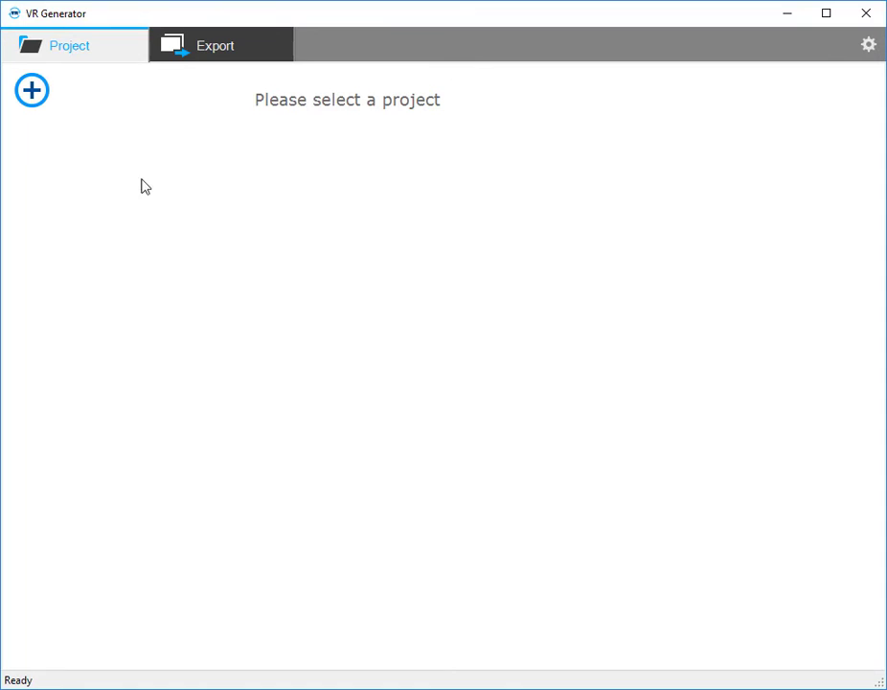
- Add the PointSense Plant DataSet folder as a project and open it
{"action": "left_click", "coordinate": [30, 90]}
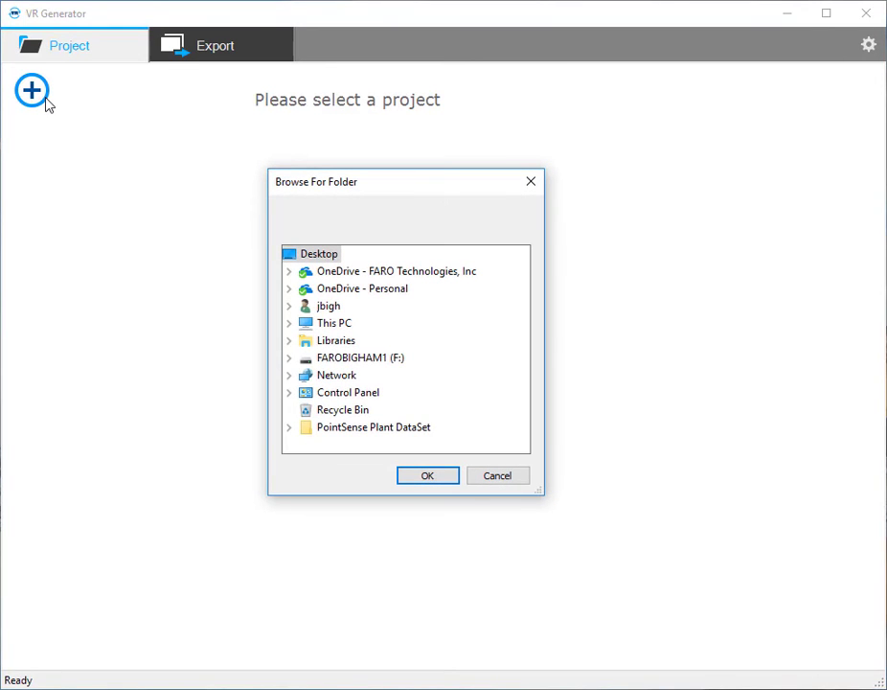
{"action": "left_click", "coordinate": [287, 426]}
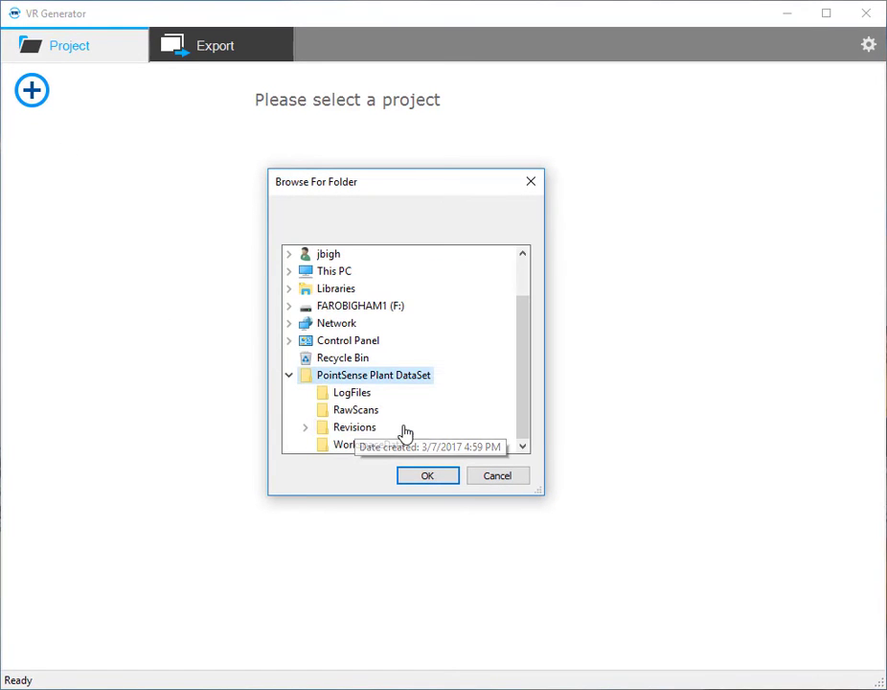
{"action": "left_click", "coordinate": [428, 475]}
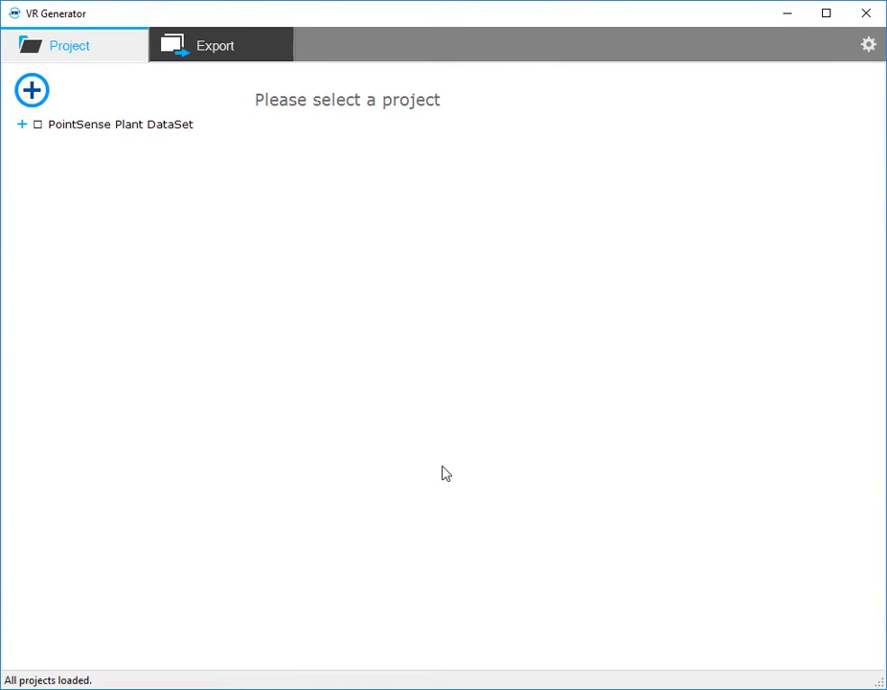
{"action": "mouse_move", "coordinate": [214, 307]}
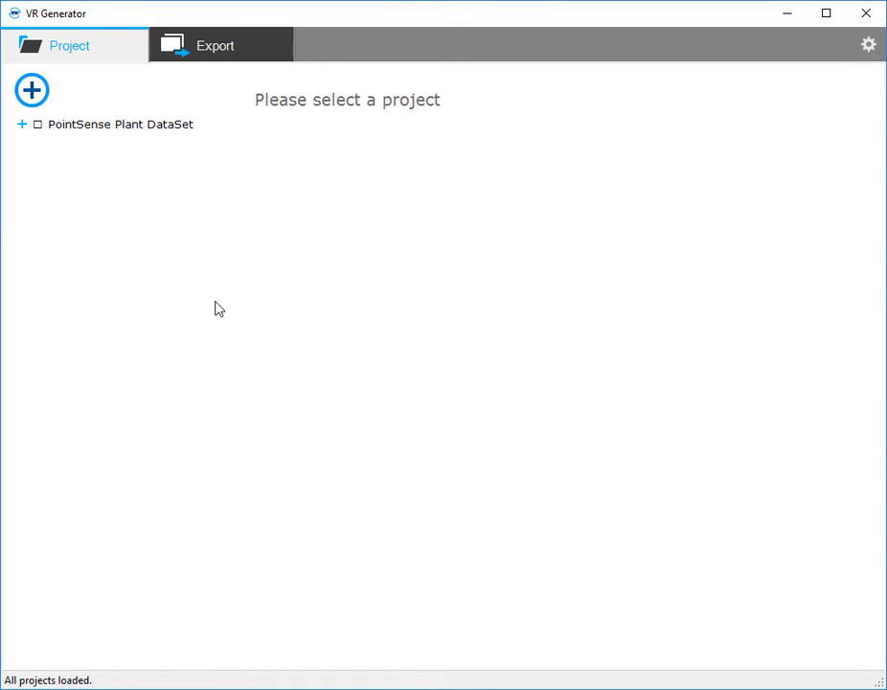
{"action": "left_click", "coordinate": [119, 123]}
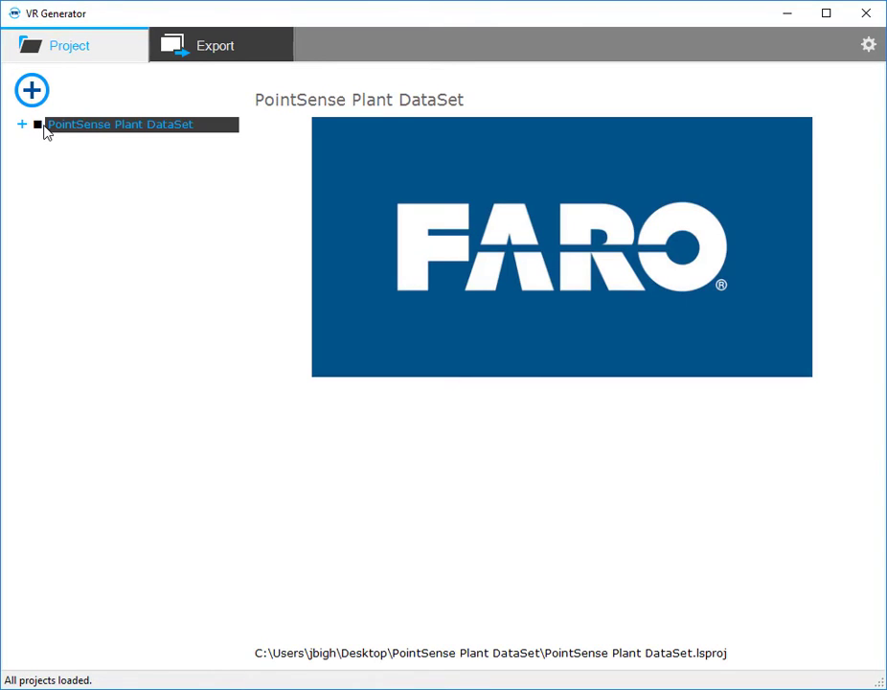
- In the export settings, set the Desktop image rsz_1logo as the company logo
{"action": "left_click", "coordinate": [214, 46]}
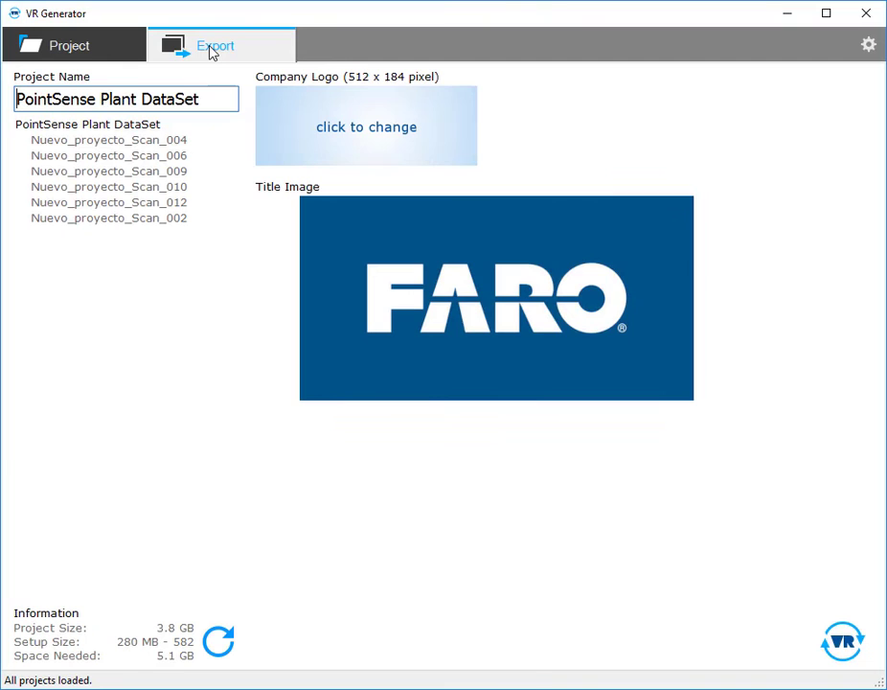
{"action": "mouse_move", "coordinate": [366, 127]}
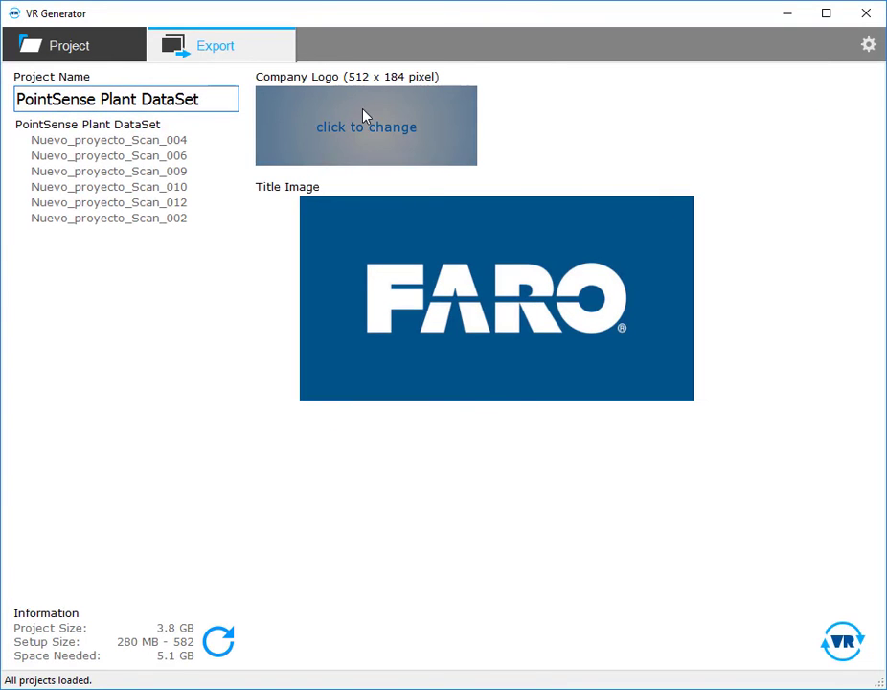
{"action": "left_click", "coordinate": [366, 126]}
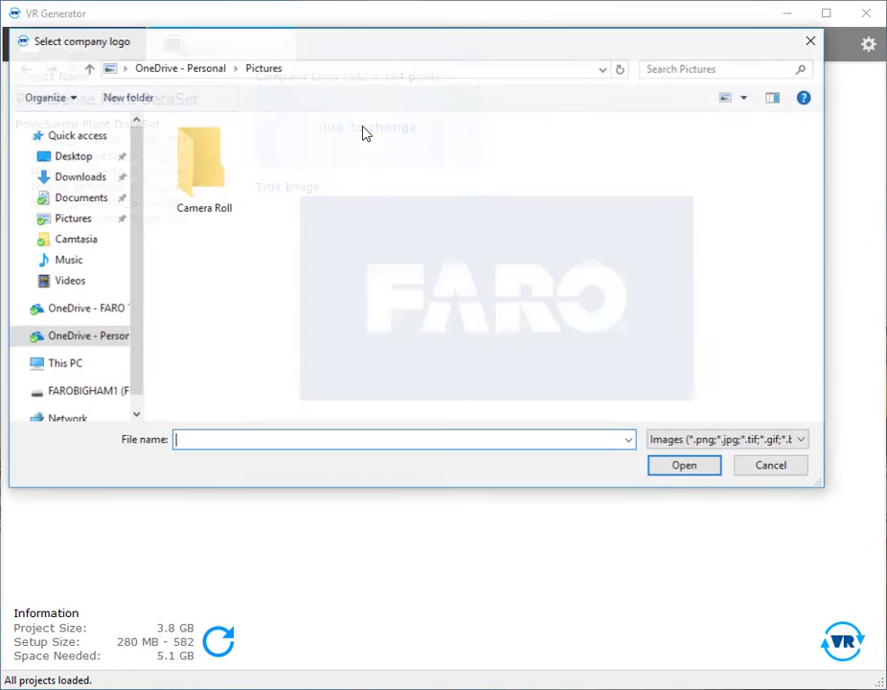
{"action": "left_click", "coordinate": [72, 155]}
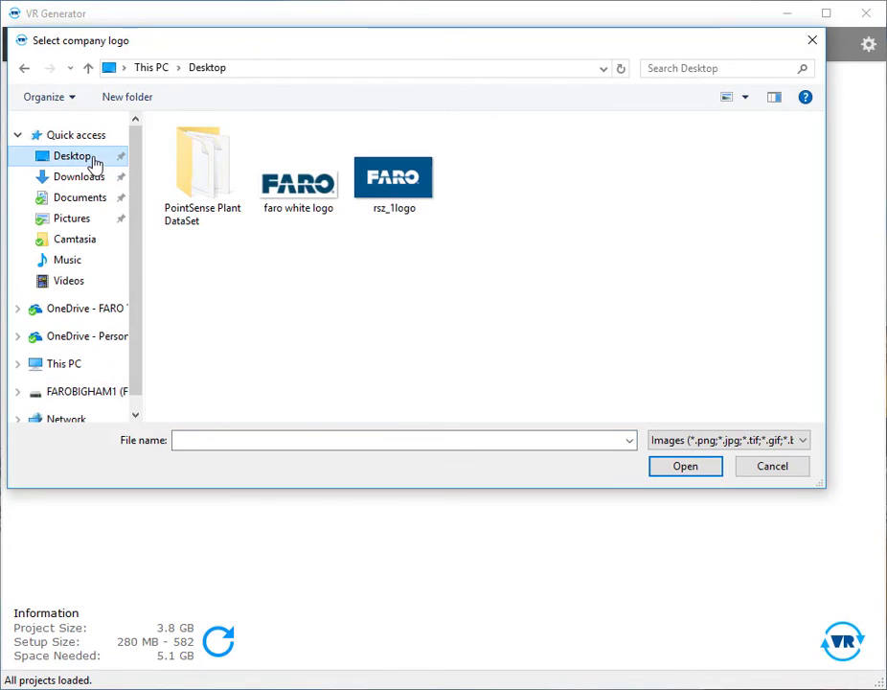
{"action": "left_click", "coordinate": [394, 176]}
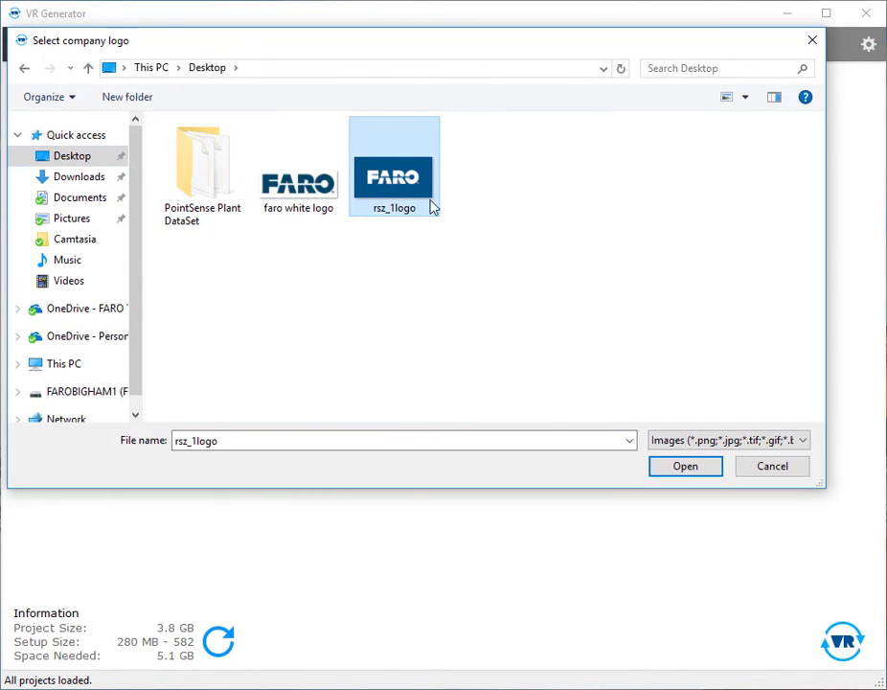
{"action": "left_click", "coordinate": [686, 465]}
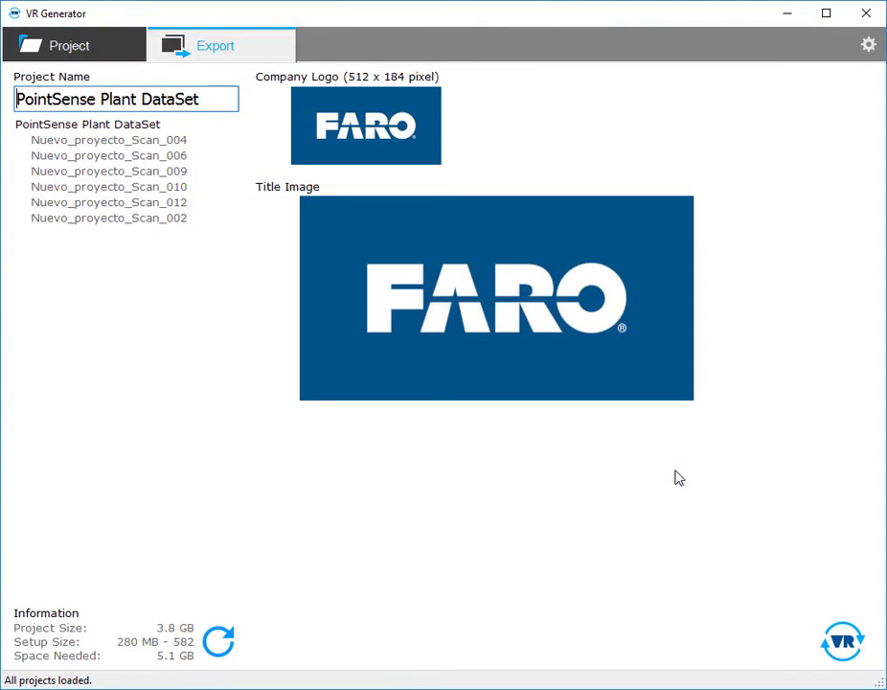
{"action": "mouse_move", "coordinate": [687, 491]}
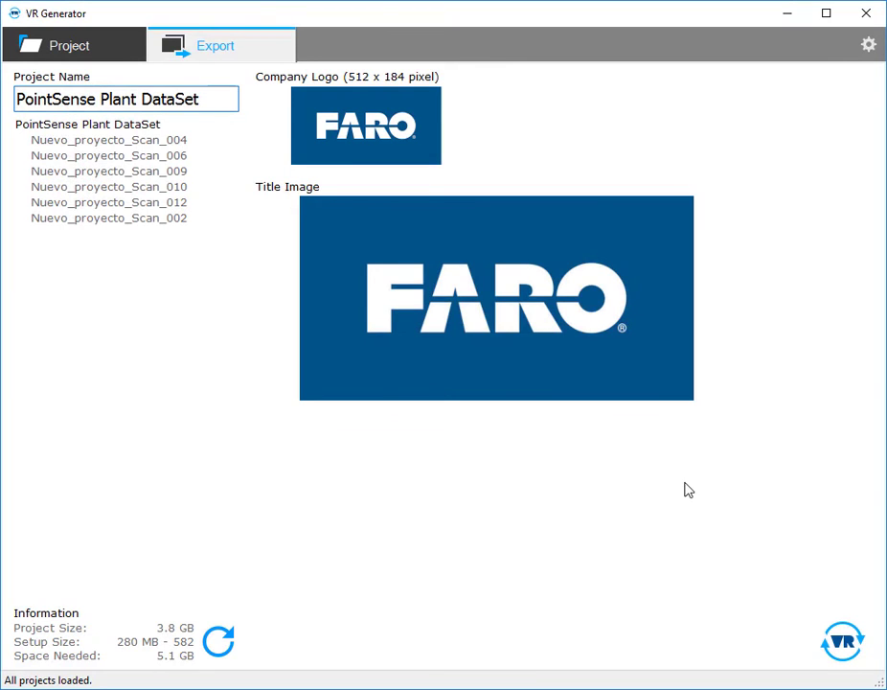
{"action": "mouse_move", "coordinate": [845, 648]}
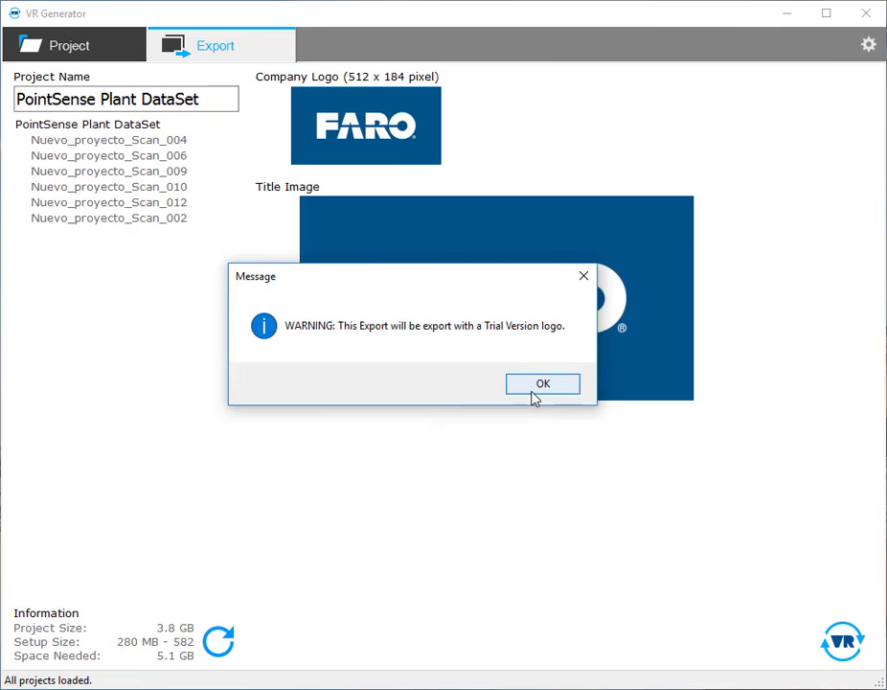
- Export the project as a FARO VR PointCloud executable saved to the Desktop
{"action": "left_click", "coordinate": [542, 383]}
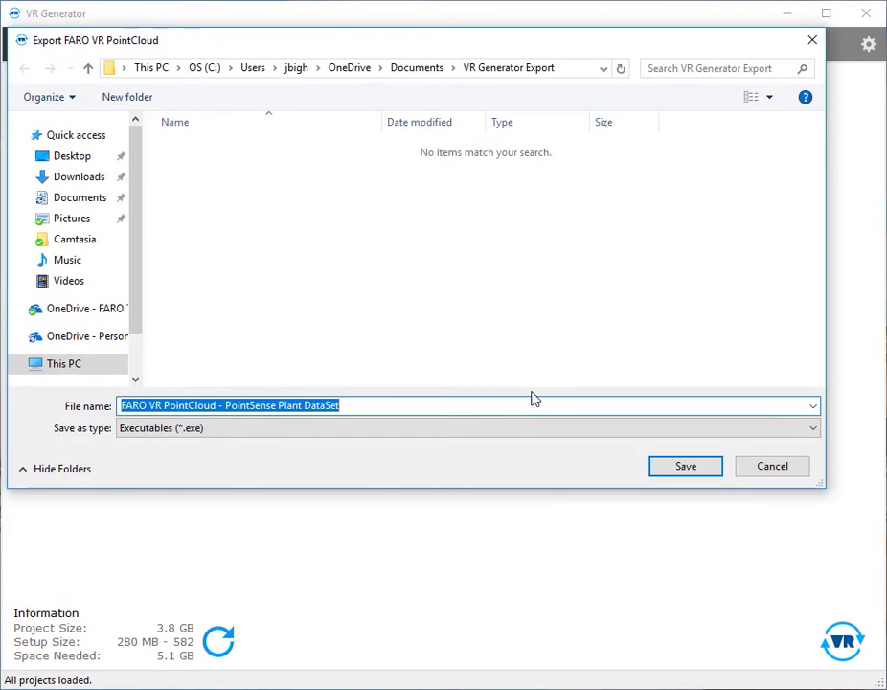
{"action": "left_click", "coordinate": [73, 155]}
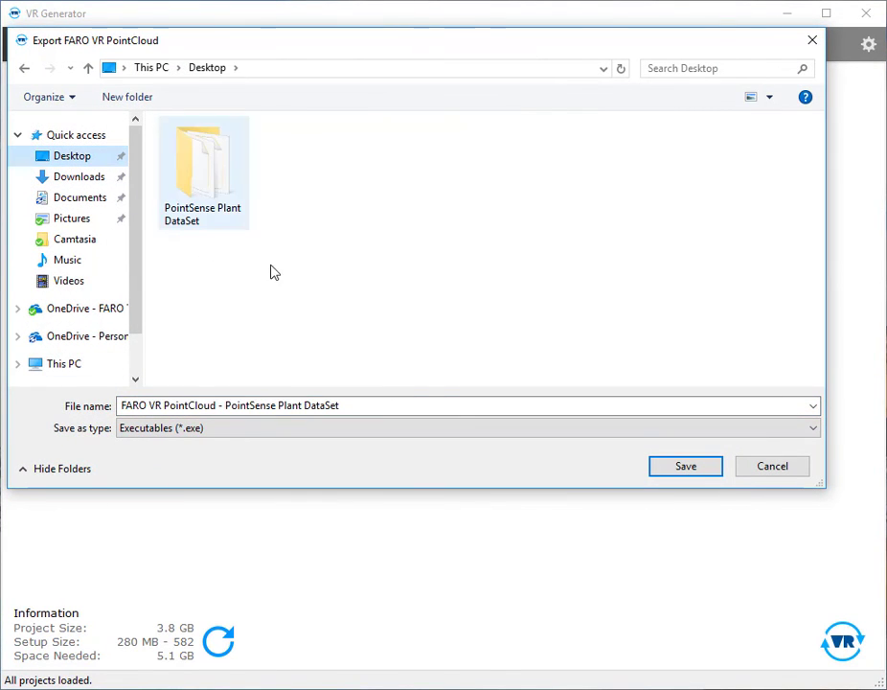
{"action": "left_click", "coordinate": [686, 466]}
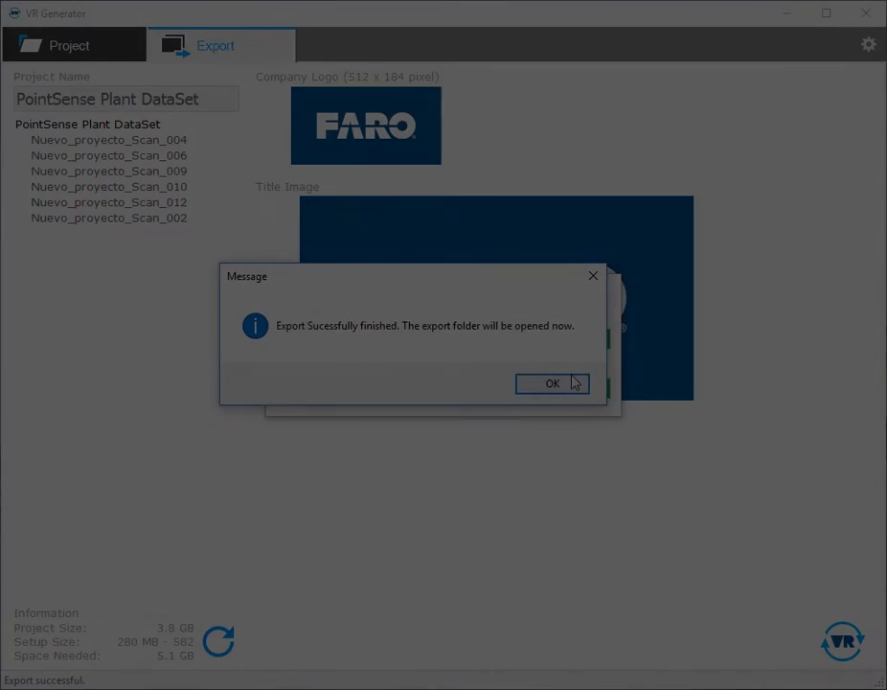
{"action": "left_click", "coordinate": [552, 383]}
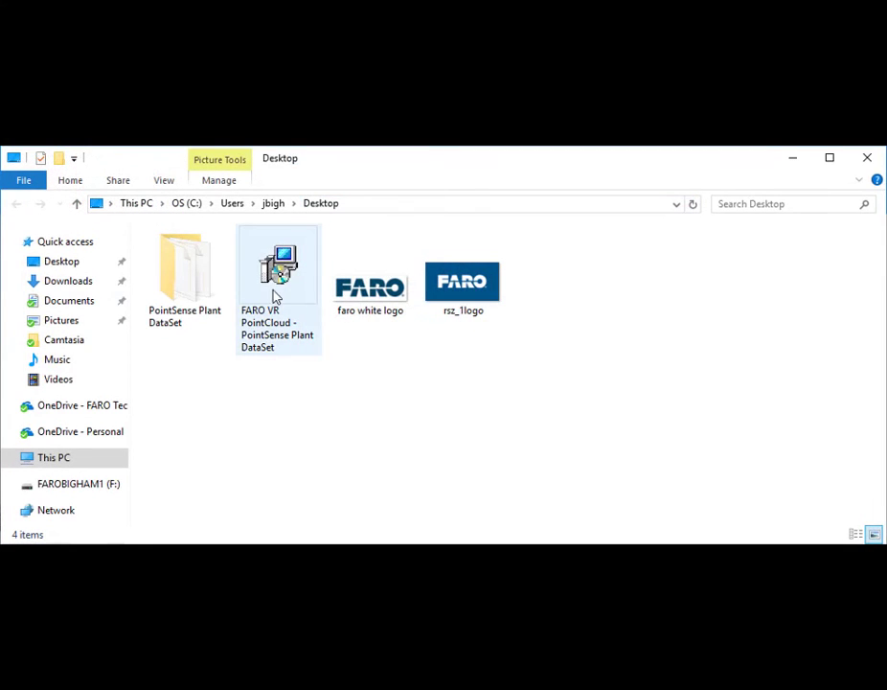
- Run the exported installer and install FARO VR PointCloud to the default folder
{"action": "double_click", "coordinate": [278, 265]}
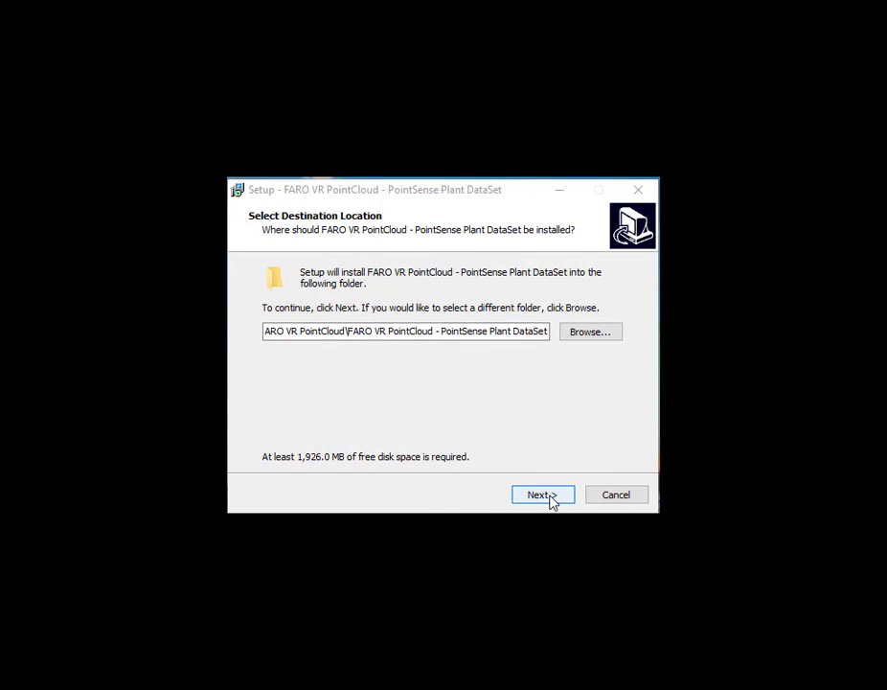
{"action": "left_click", "coordinate": [537, 494]}
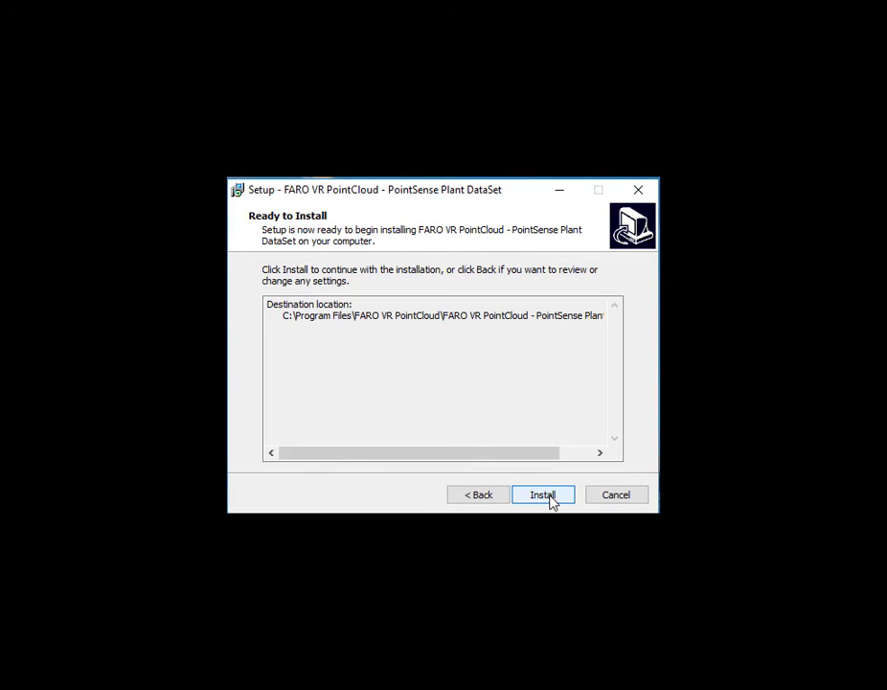
{"action": "left_click", "coordinate": [544, 494]}
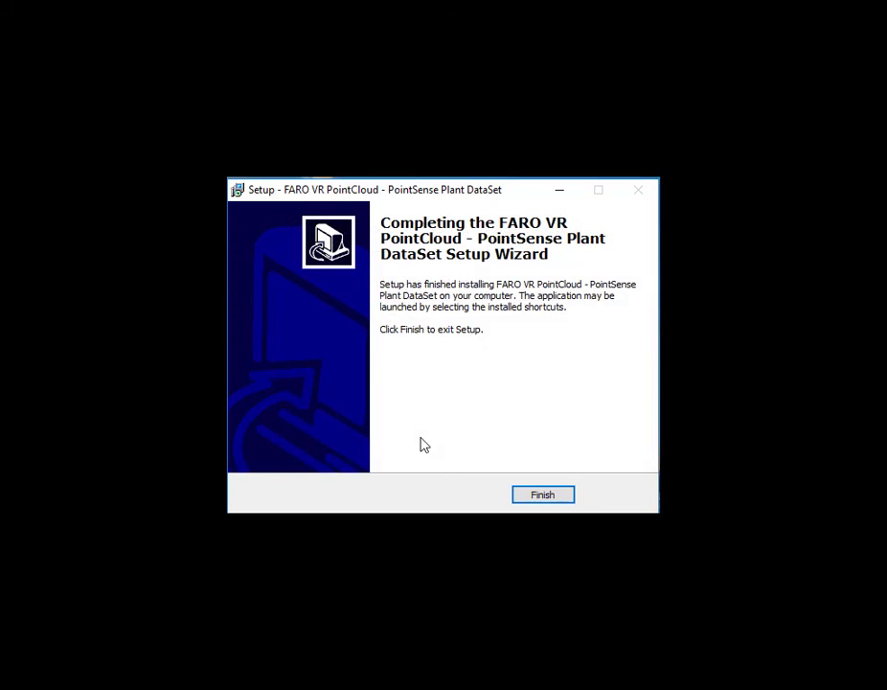
{"action": "left_click", "coordinate": [542, 495]}
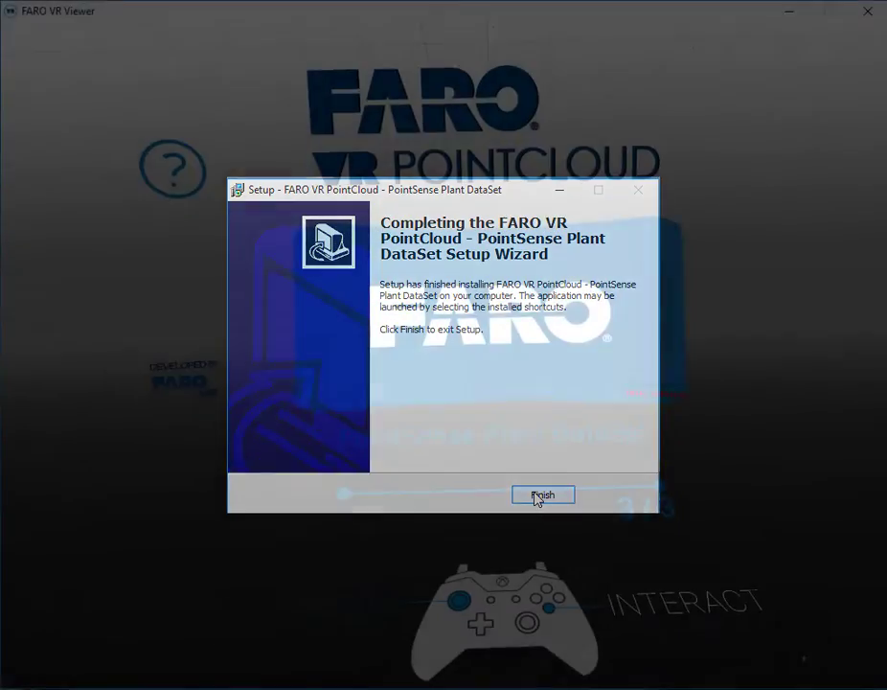
- Dismiss the setup wizard and start the FARO VR Viewer tutorial walkthrough
{"action": "left_click", "coordinate": [545, 494]}
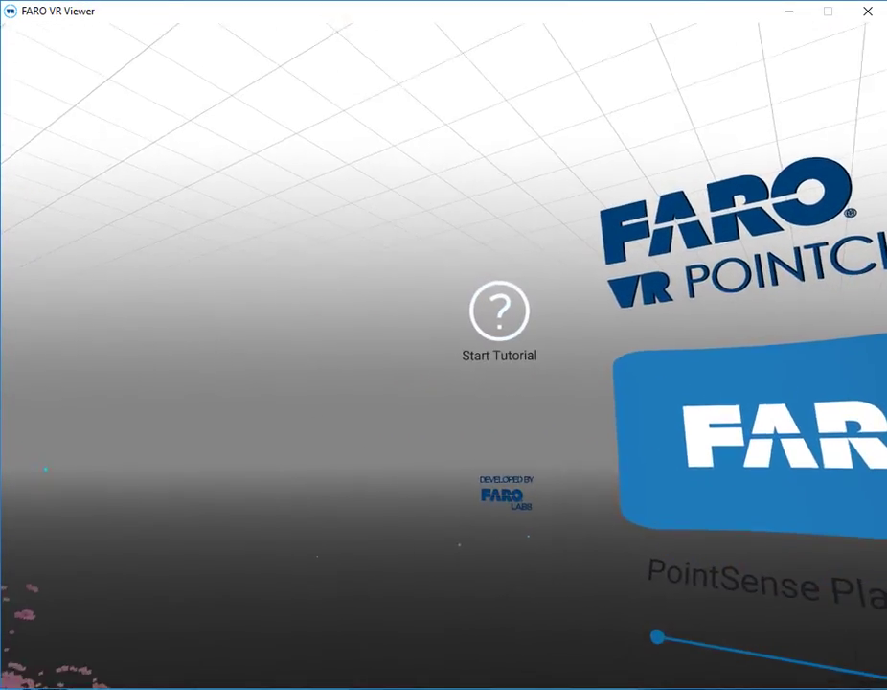
{"action": "left_click", "coordinate": [499, 310]}
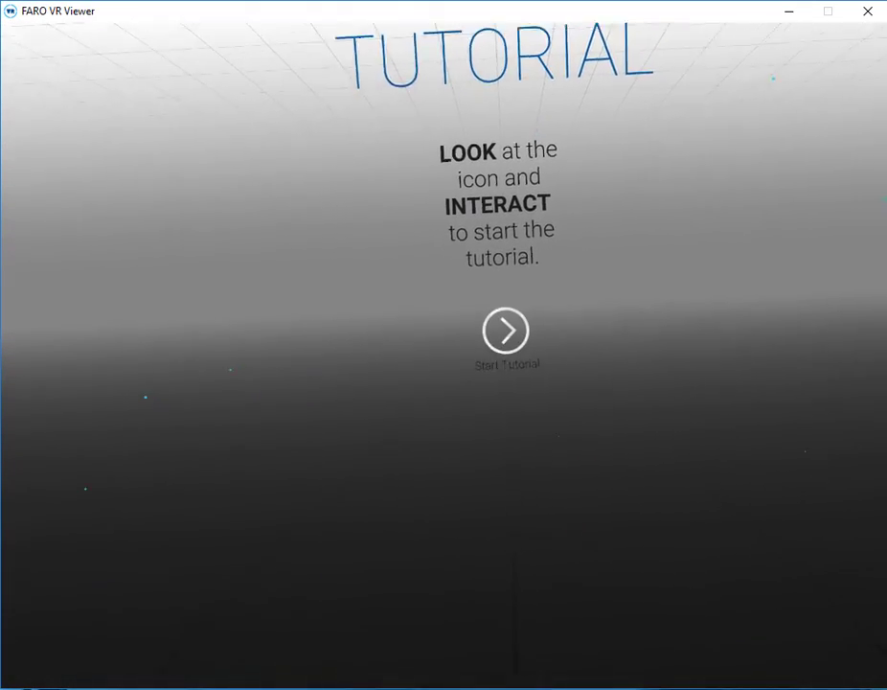
{"action": "left_click", "coordinate": [506, 329]}
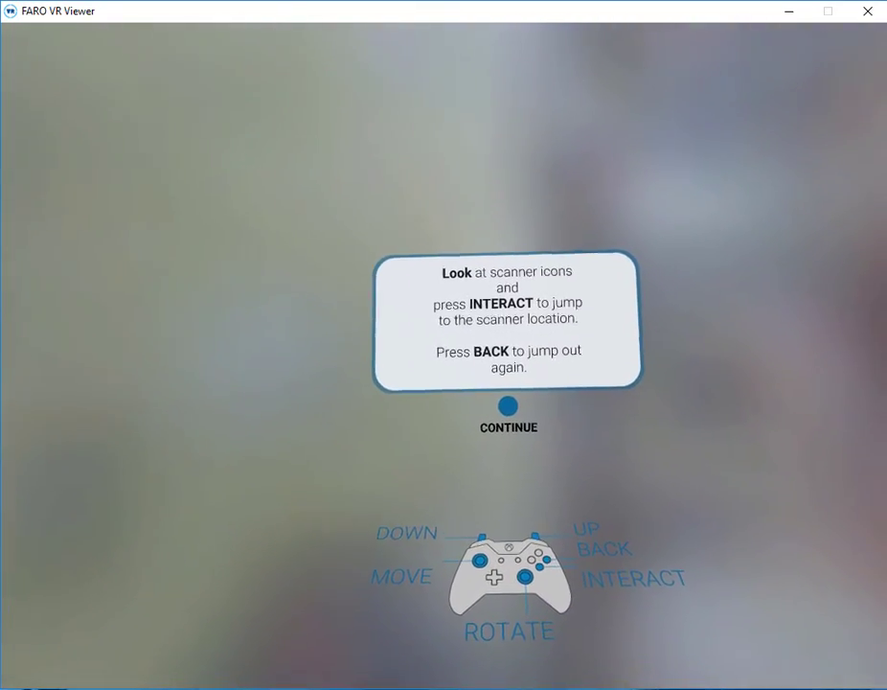
- Continue past the scanner locations tip into the plant's point cloud view
{"action": "left_click", "coordinate": [509, 406]}
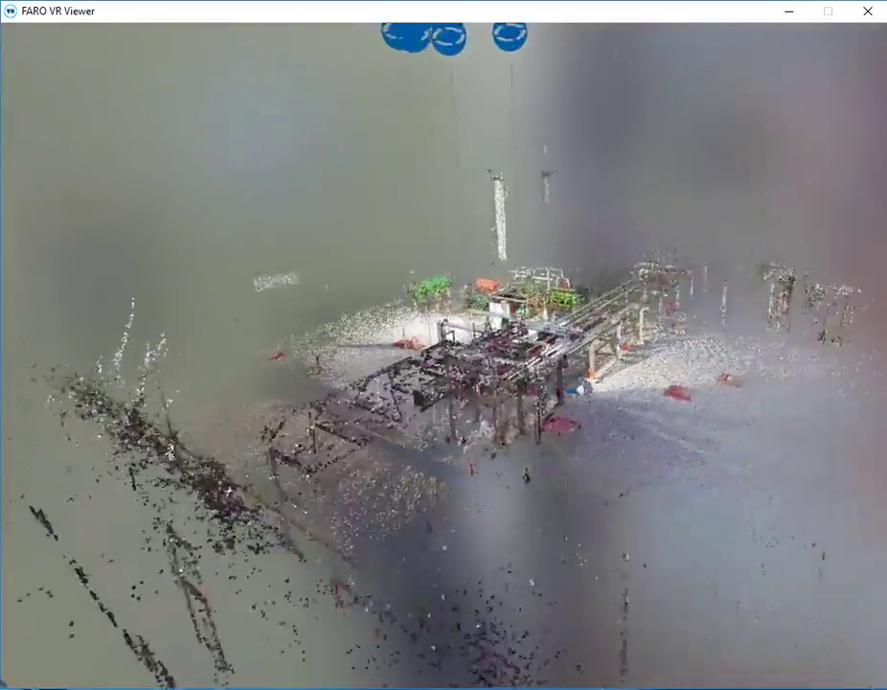